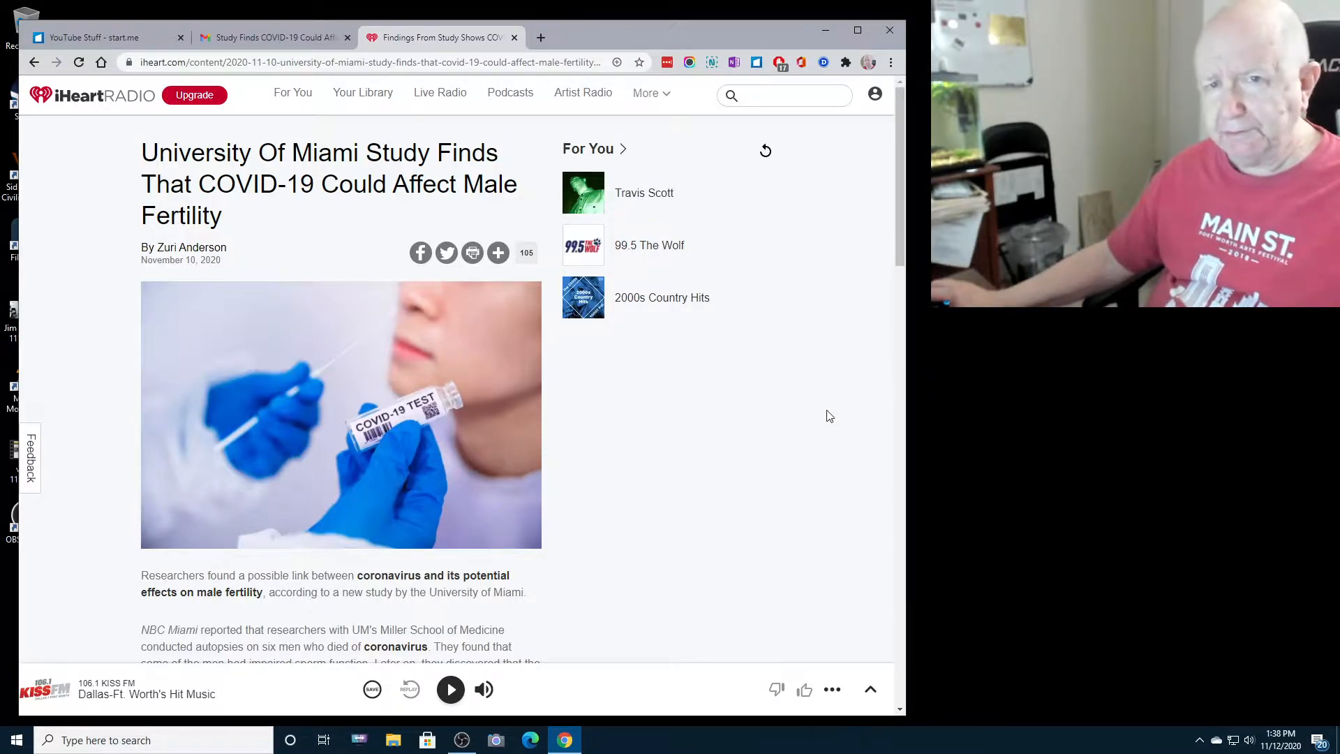
mouse_move(811, 418)
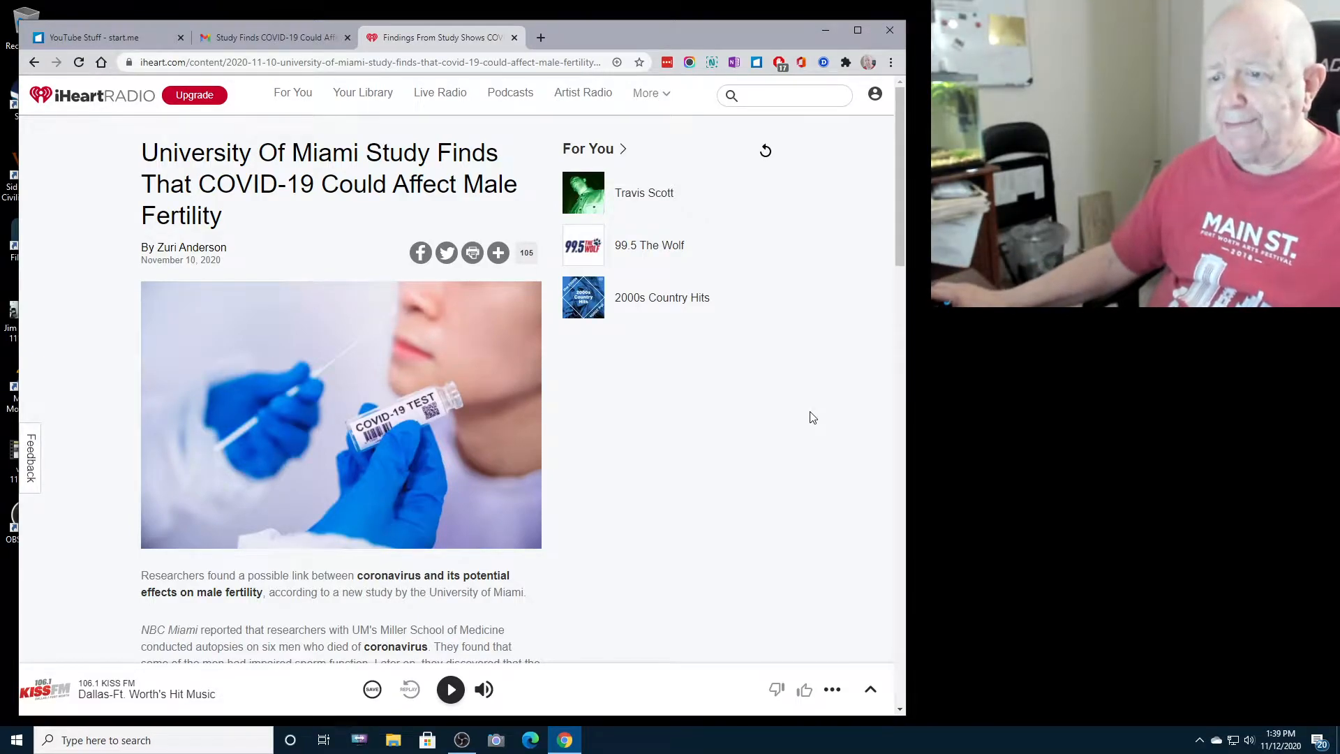
- Scroll the iHeart fertility article so its opening paragraphs show below the photo
scroll("down", 3)
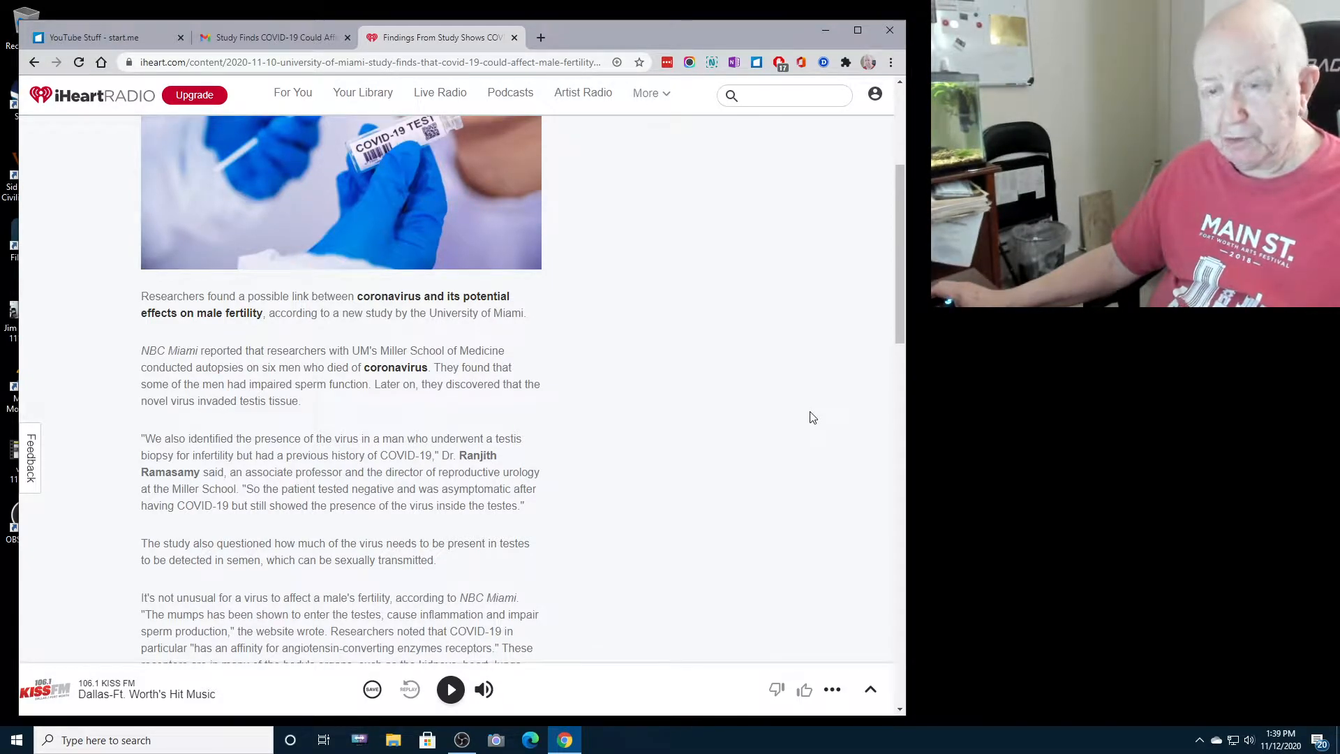
mouse_move(684, 420)
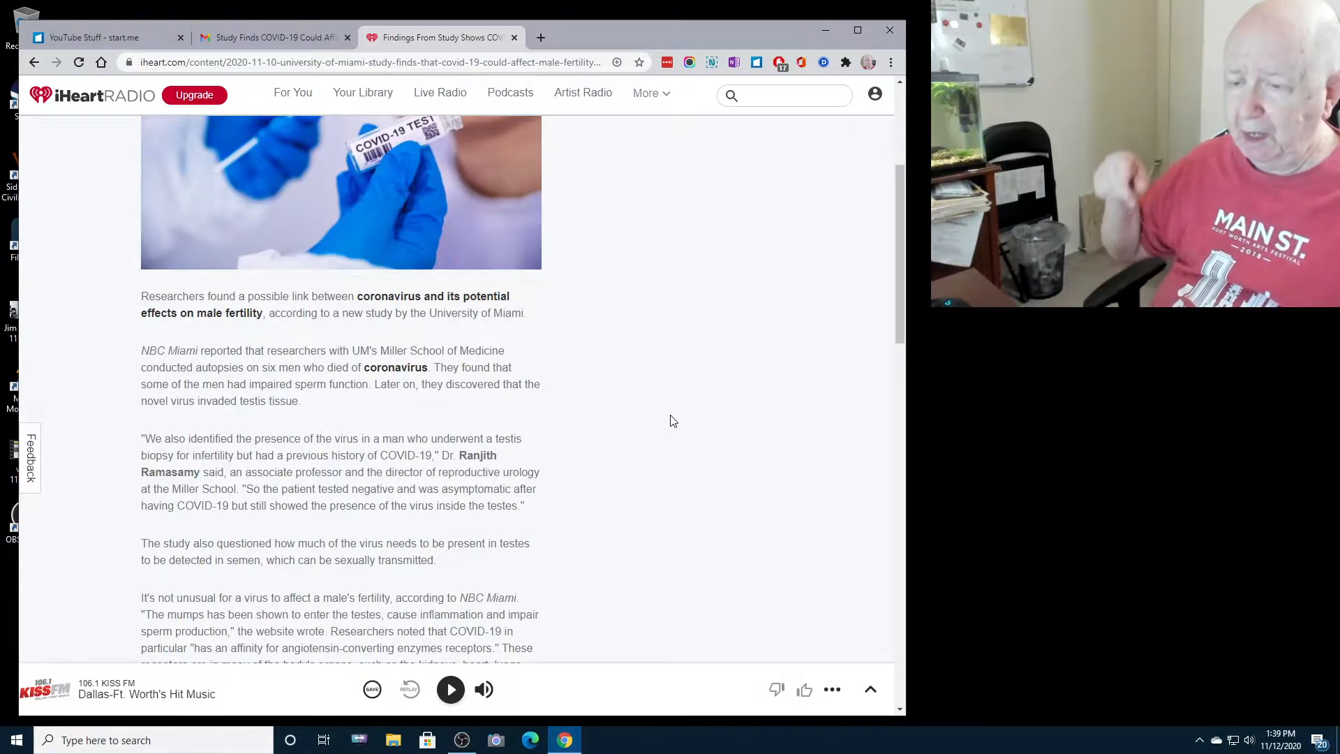
- Read down to the article's closing paragraphs and photo credit, then return to the headline
scroll("down", 3)
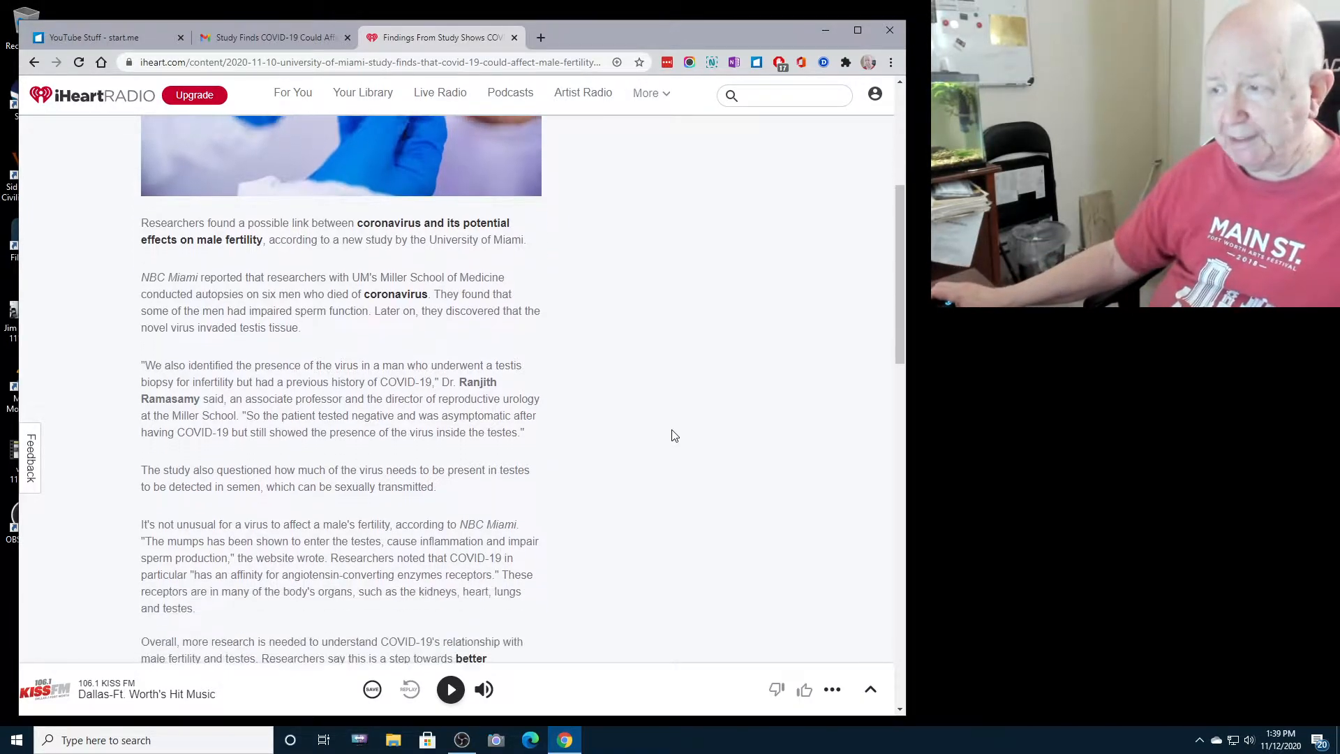
scroll("down", 3)
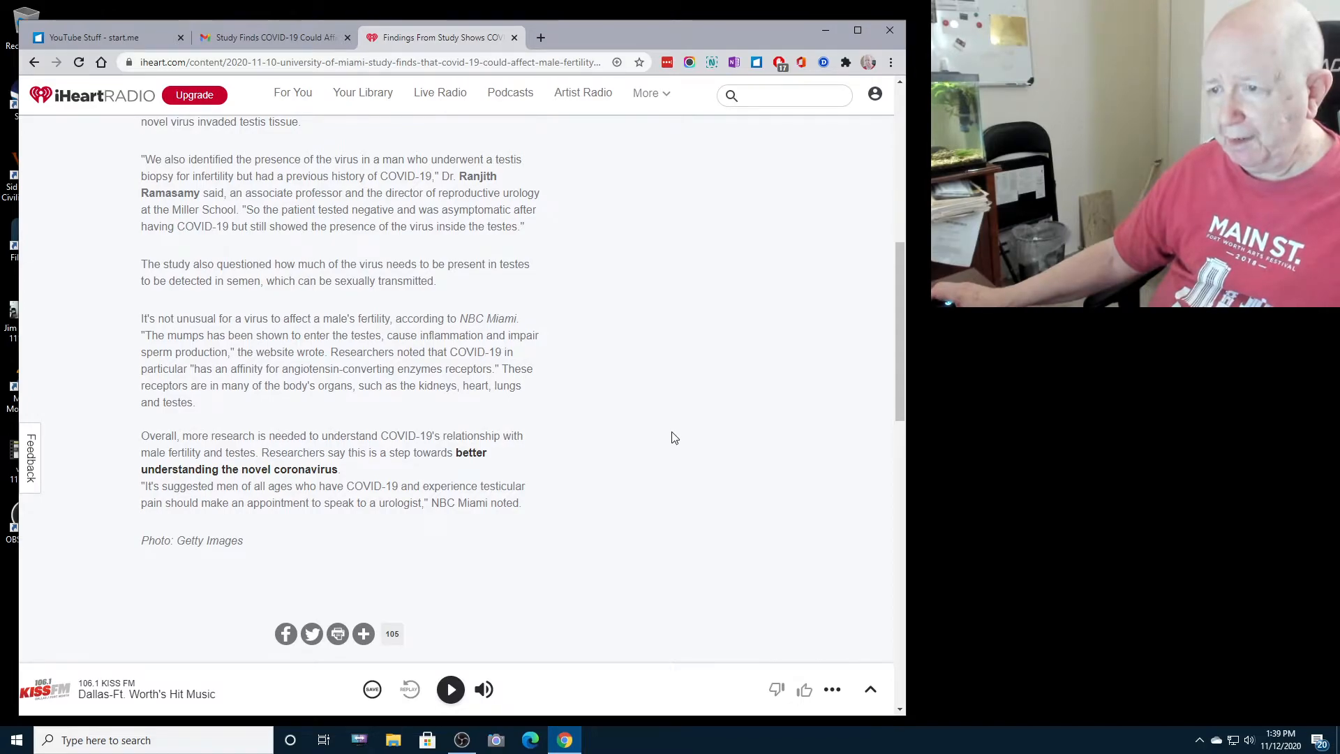
scroll("up", 3)
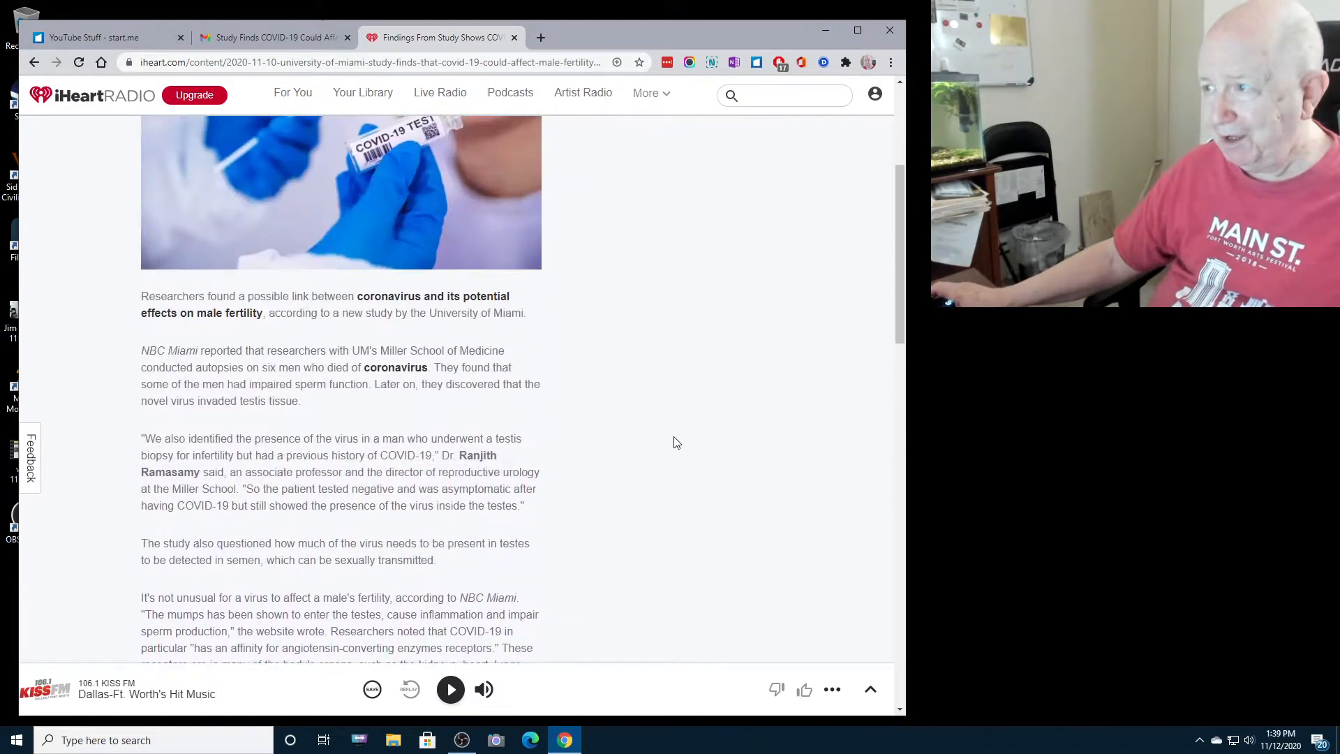
scroll("up", 3)
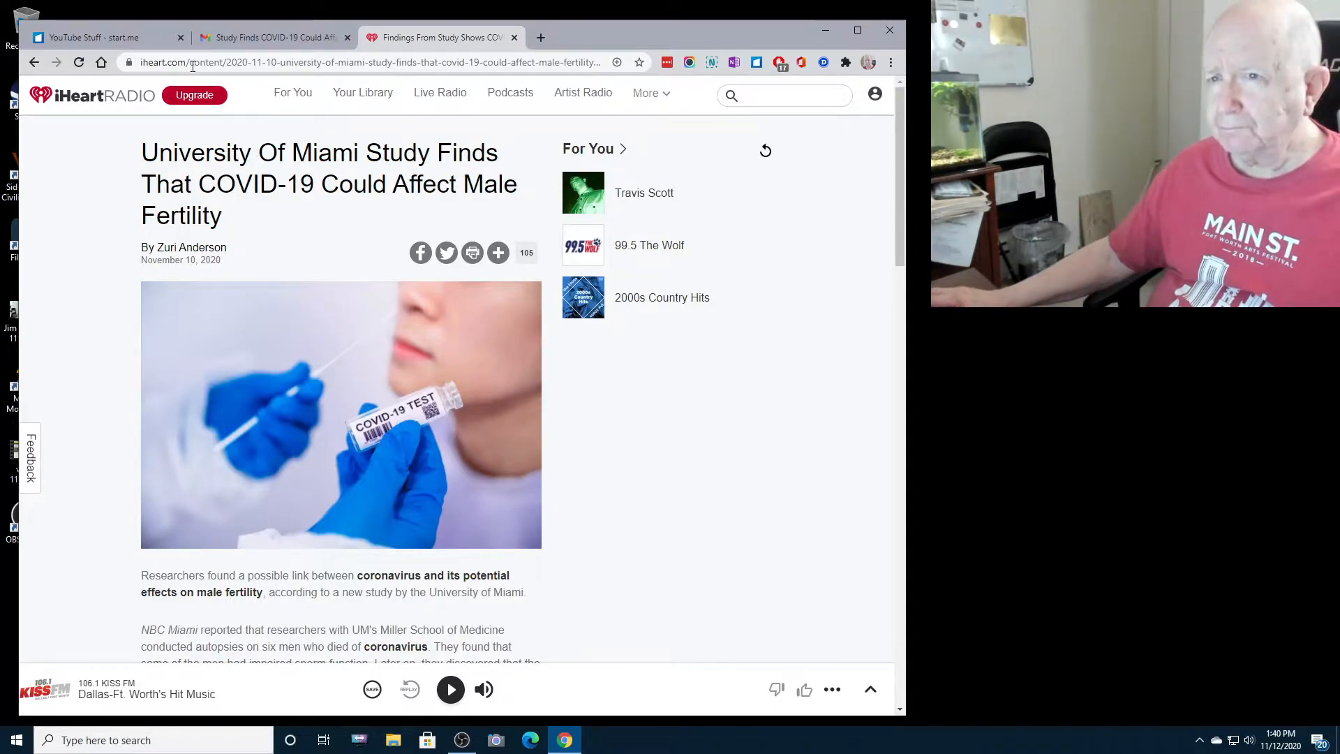
- Close the article tab and load cnn.com in the start.me tab
left_click(272, 37)
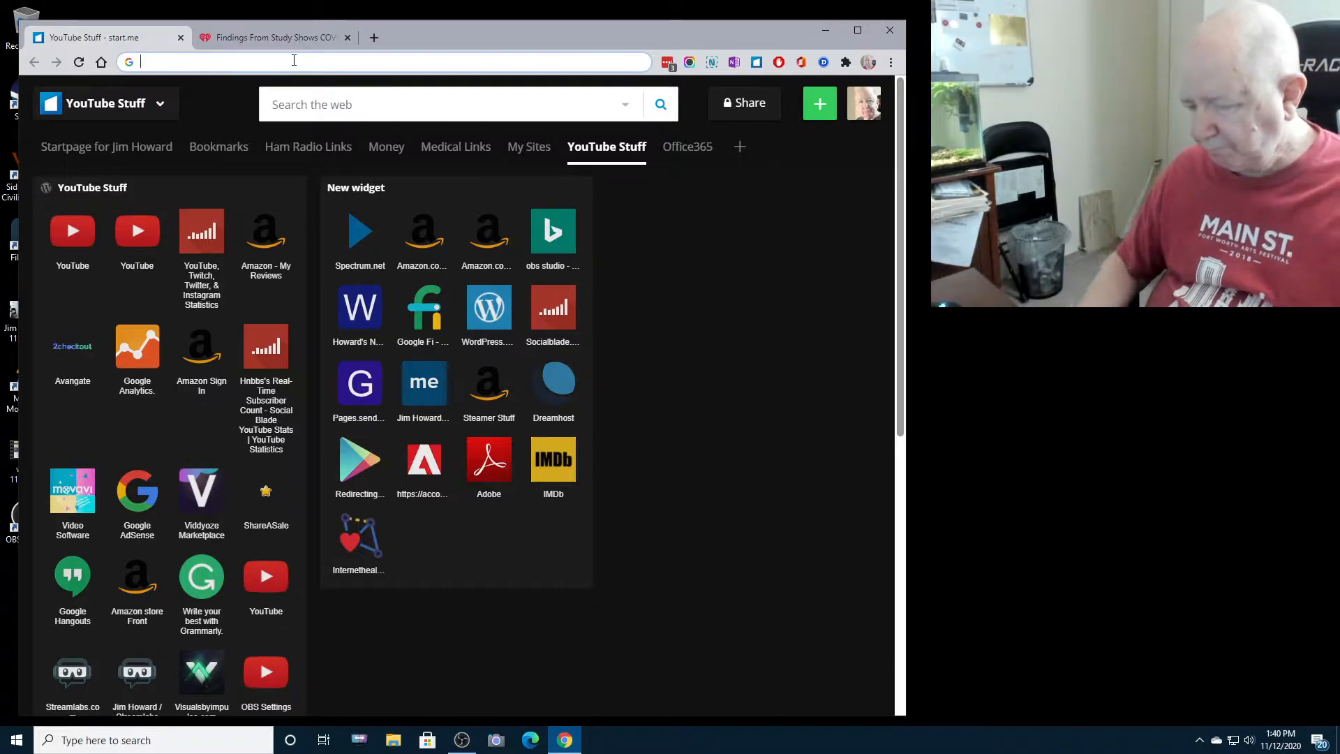
type("cnn.com")
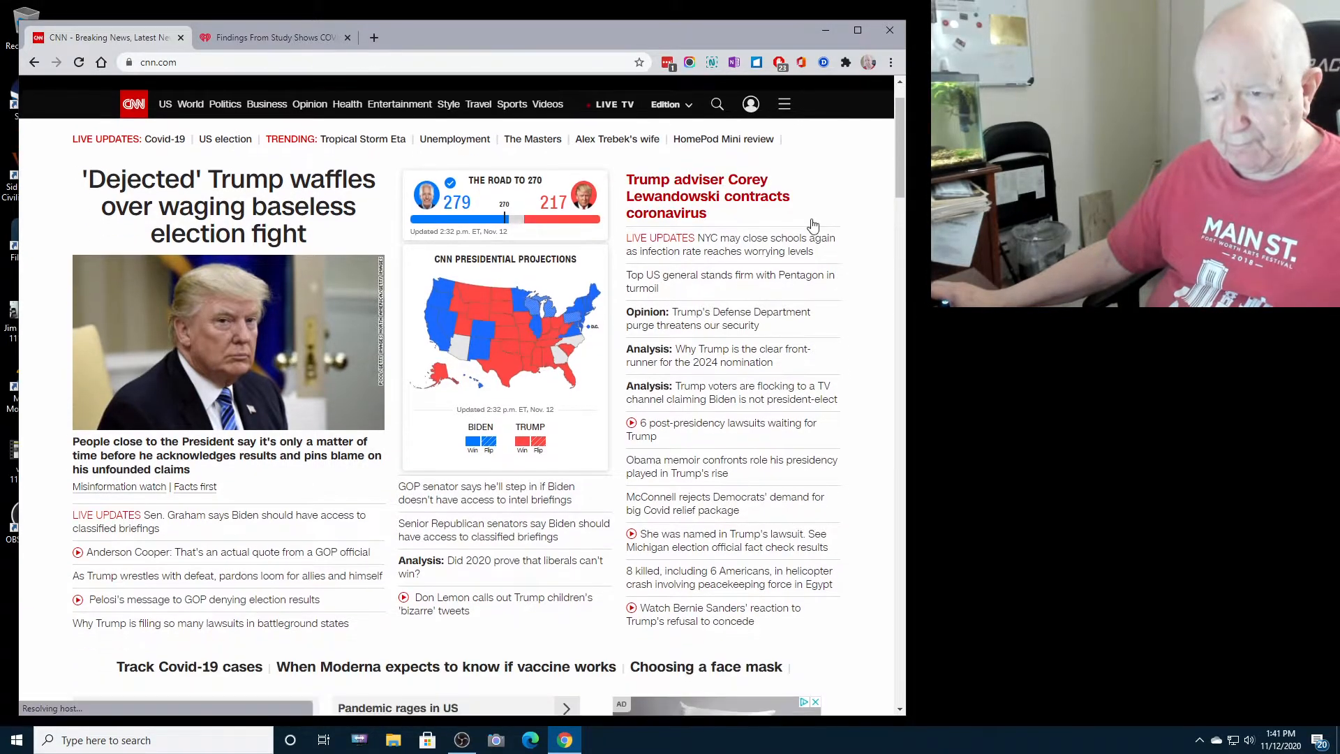
scroll("down", 3)
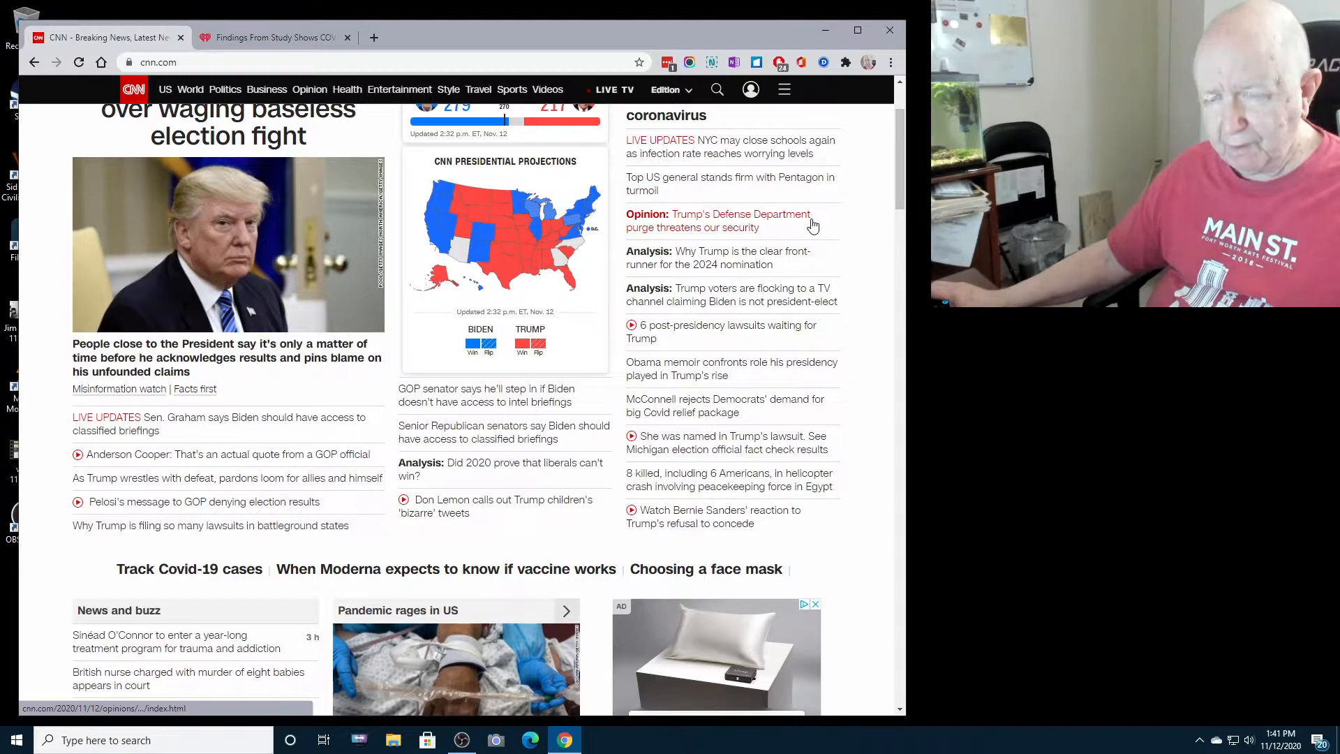
scroll("down", 3)
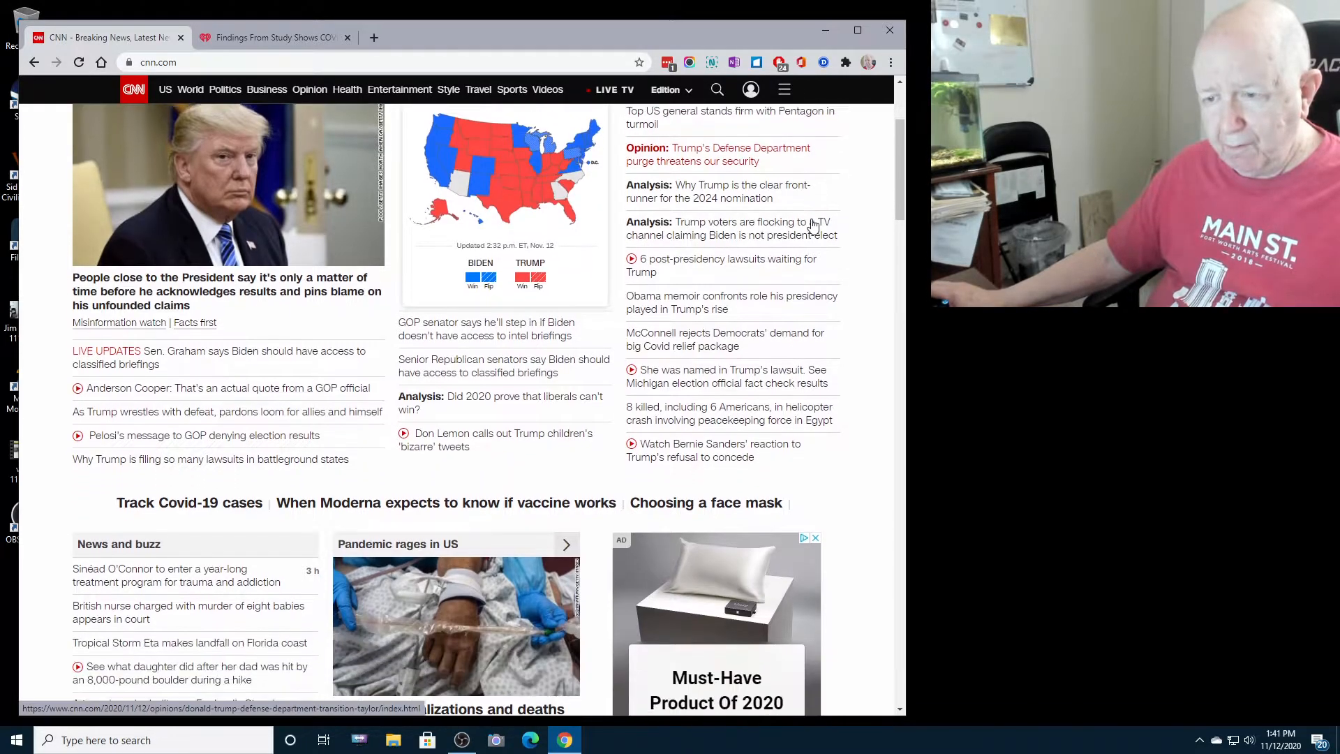
scroll("down", 3)
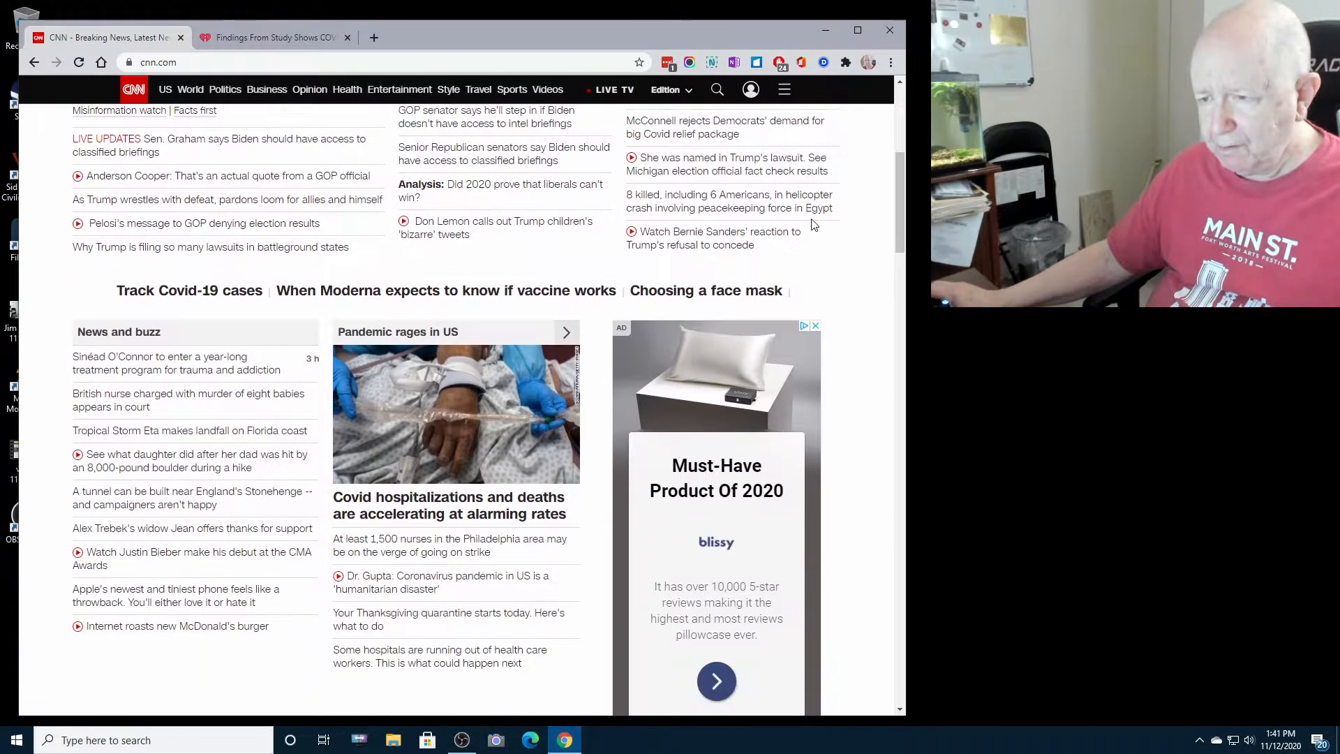
scroll("down", 3)
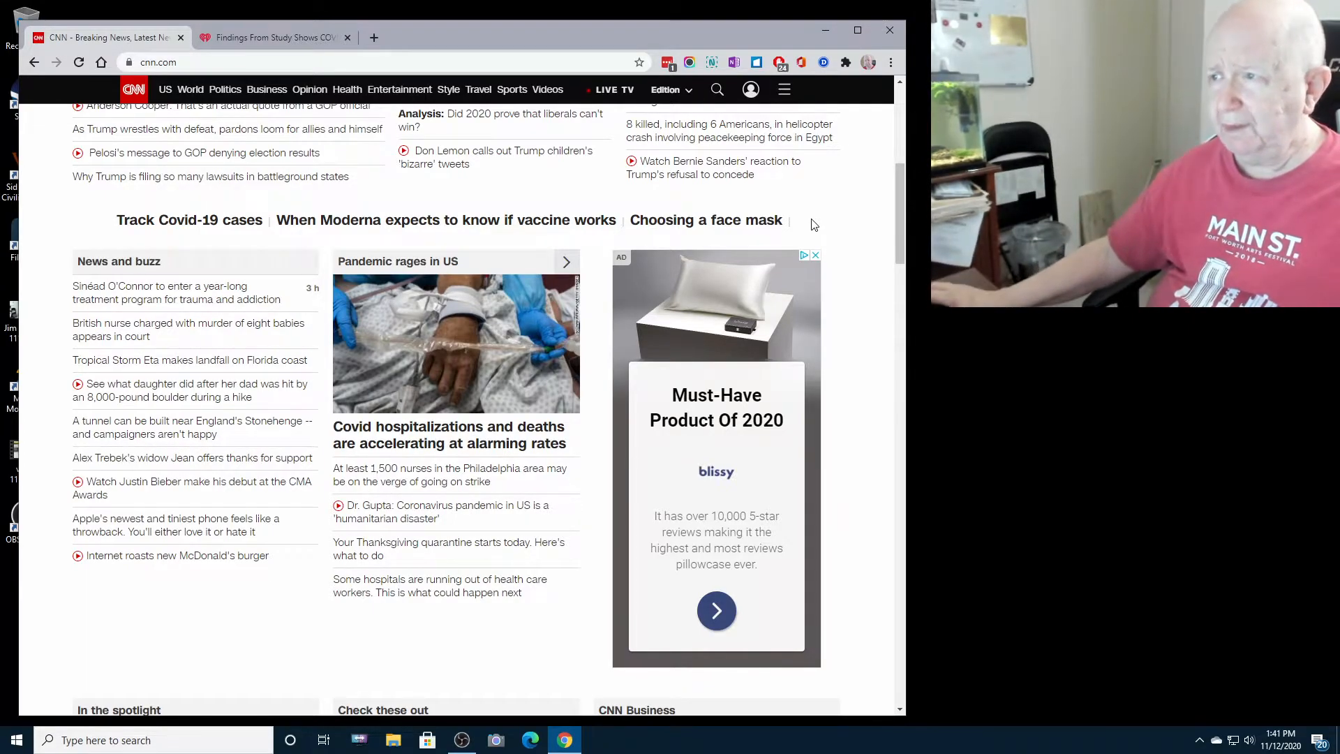
scroll("up", 3)
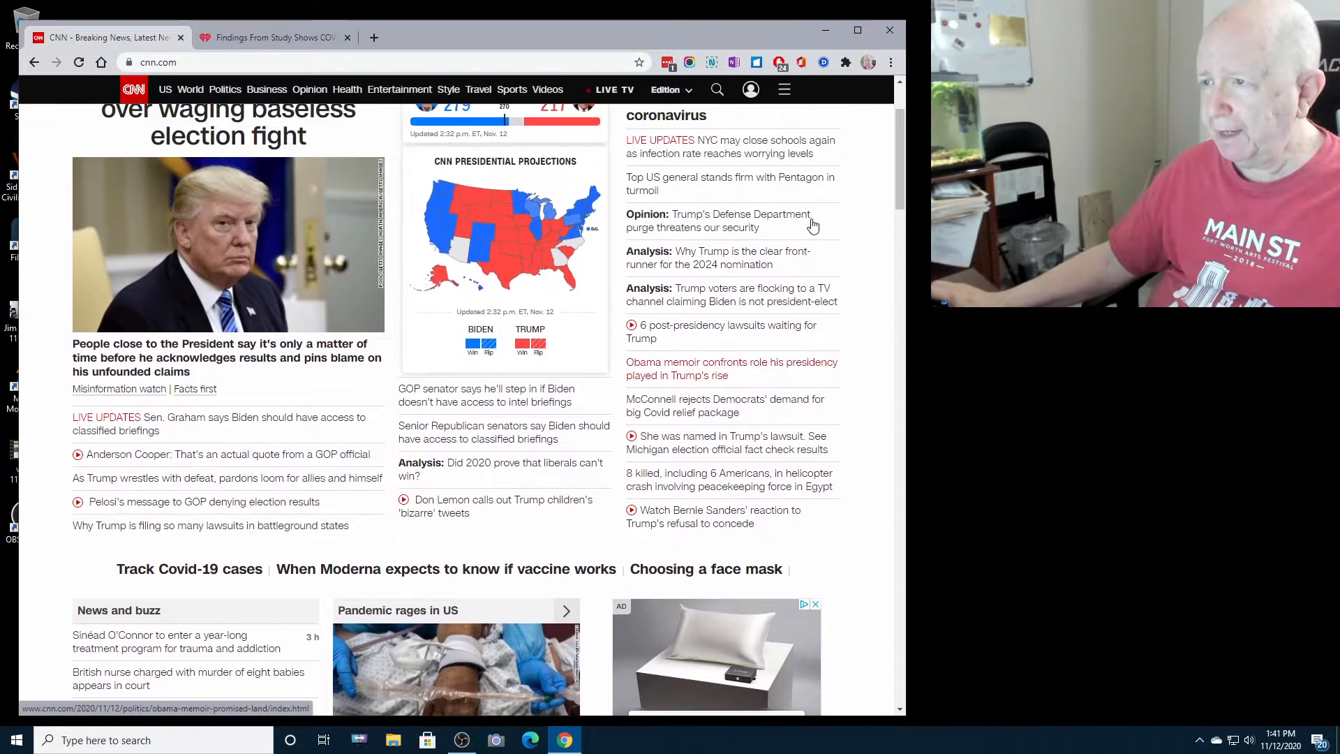